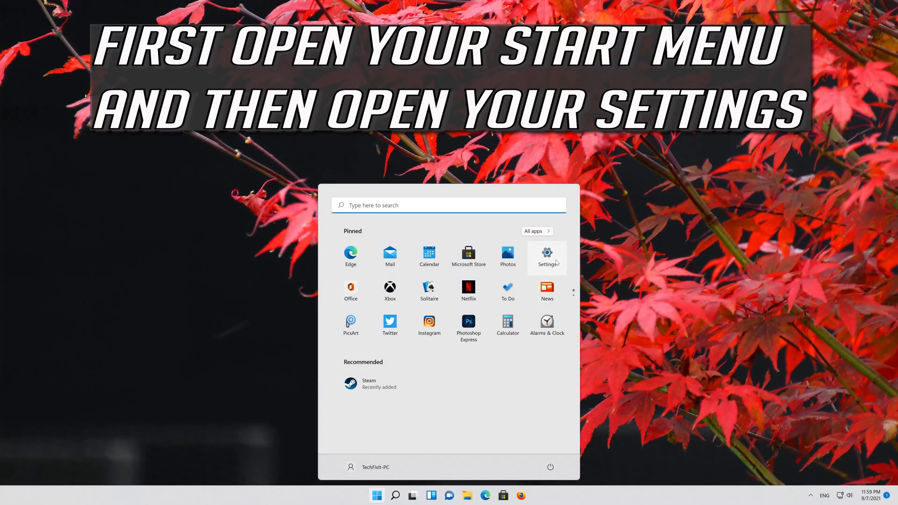
# - Reach the System settings page in Settings and scroll toward Troubleshoot
pyautogui.click(546, 255)
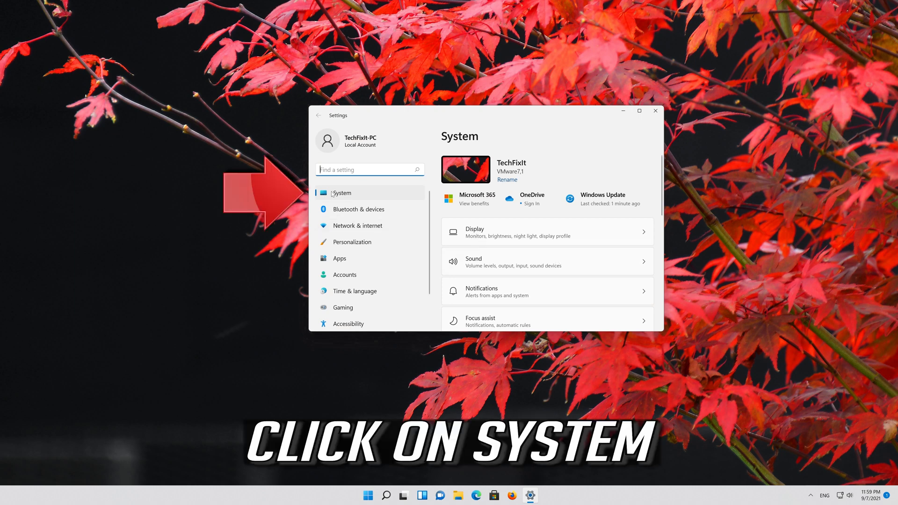
pyautogui.click(342, 193)
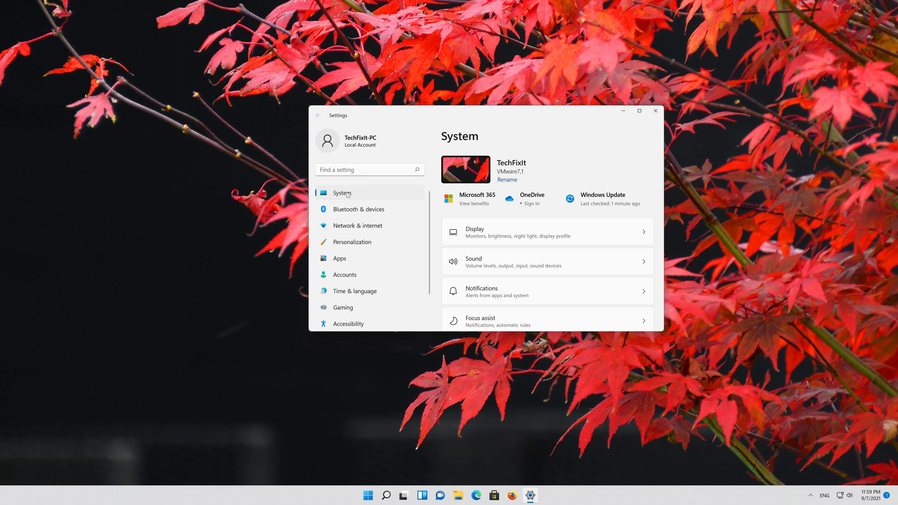
pyautogui.scroll(-3)
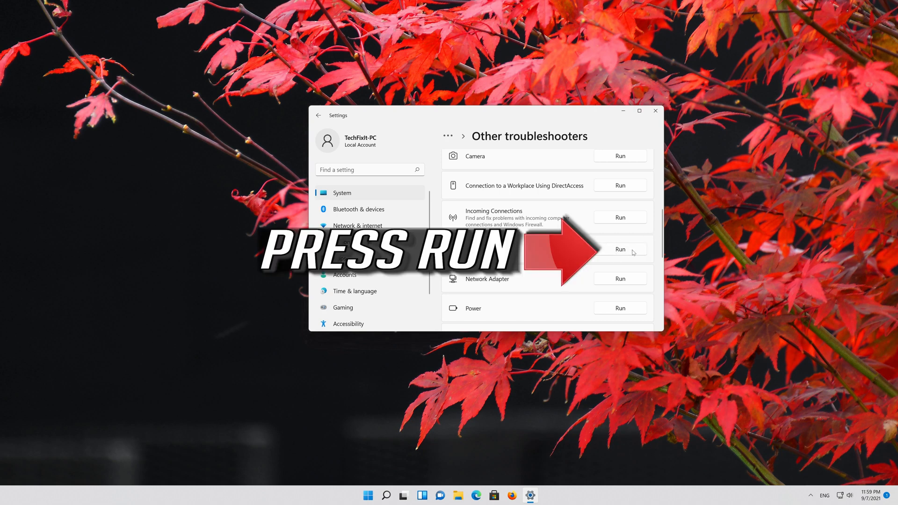
# - Run the Keyboard troubleshooter from Other troubleshooters, then bring up Start again
pyautogui.click(620, 248)
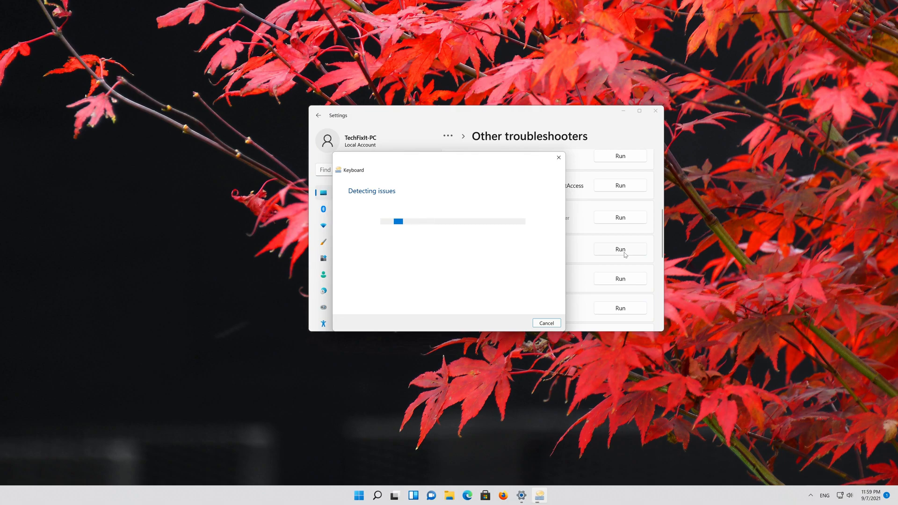
pyautogui.click(360, 495)
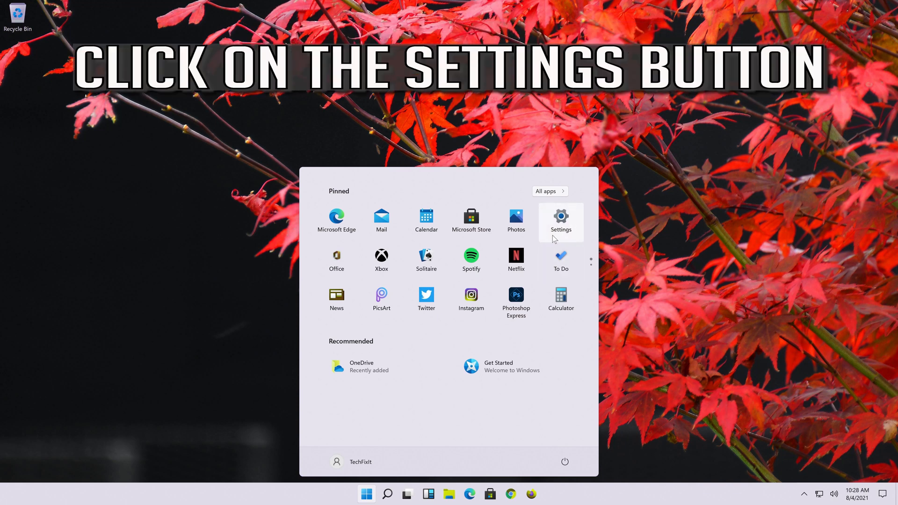
# - Reopen Settings on Accessibility and scroll its sidebar down to the Keyboard entry
pyautogui.click(560, 220)
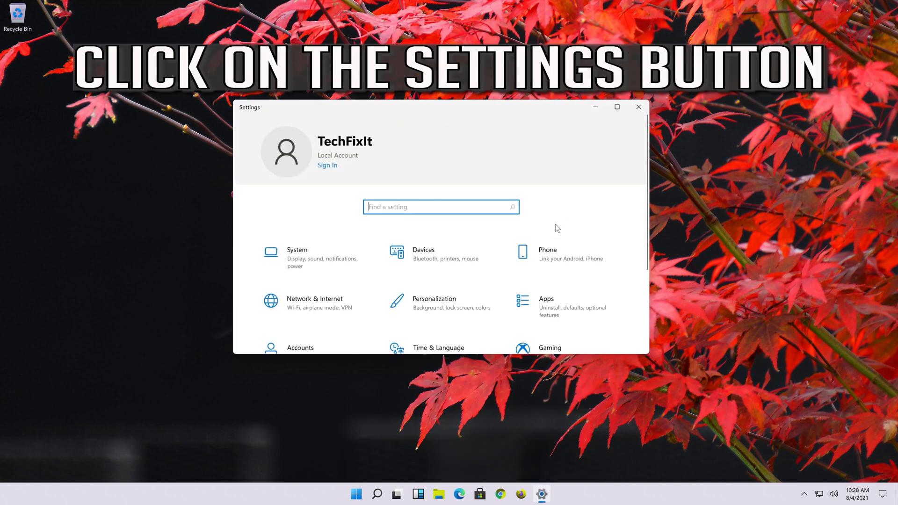
pyautogui.scroll(-3)
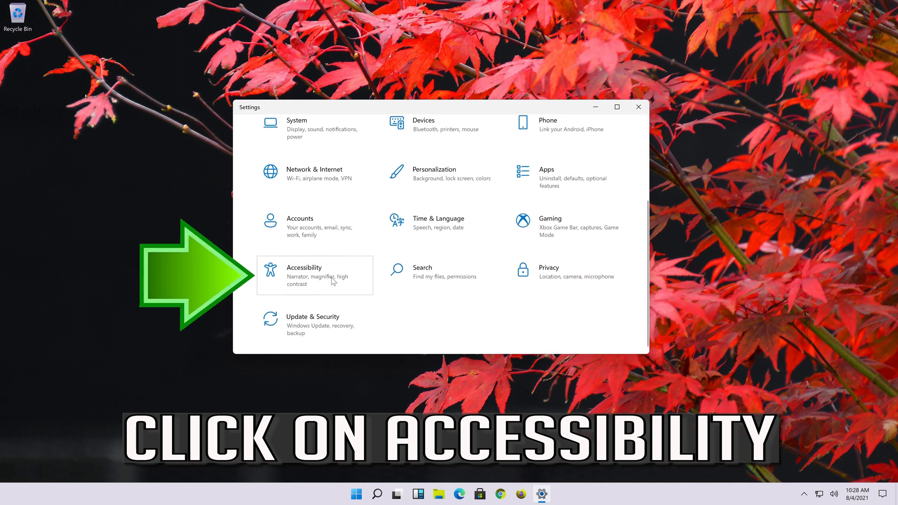
pyautogui.click(303, 274)
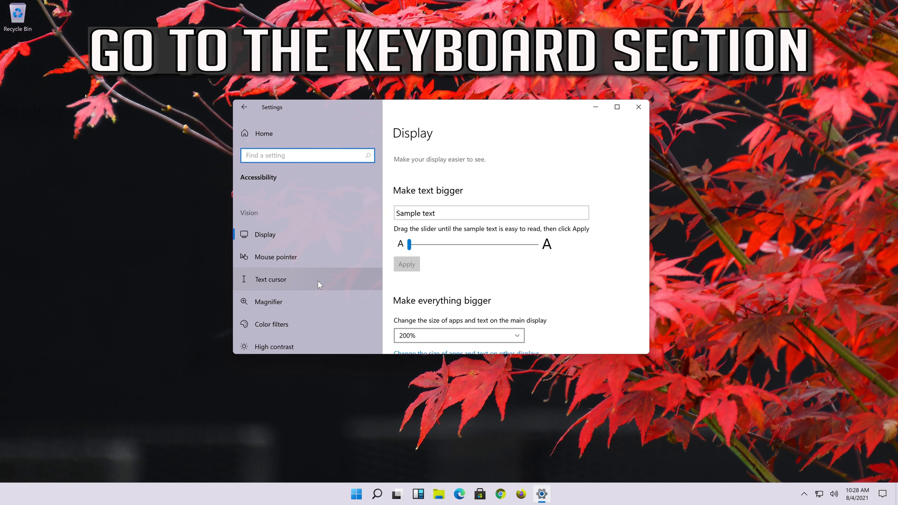
pyautogui.scroll(-3)
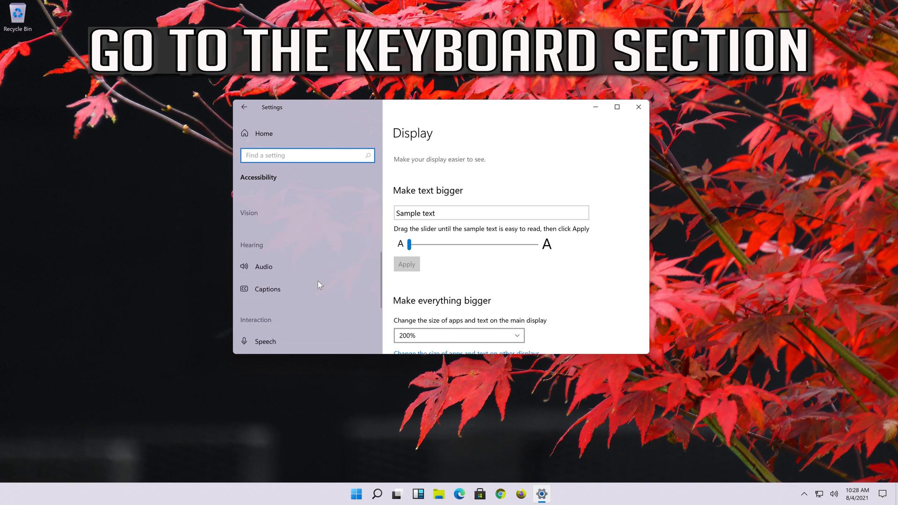
pyautogui.scroll(-3)
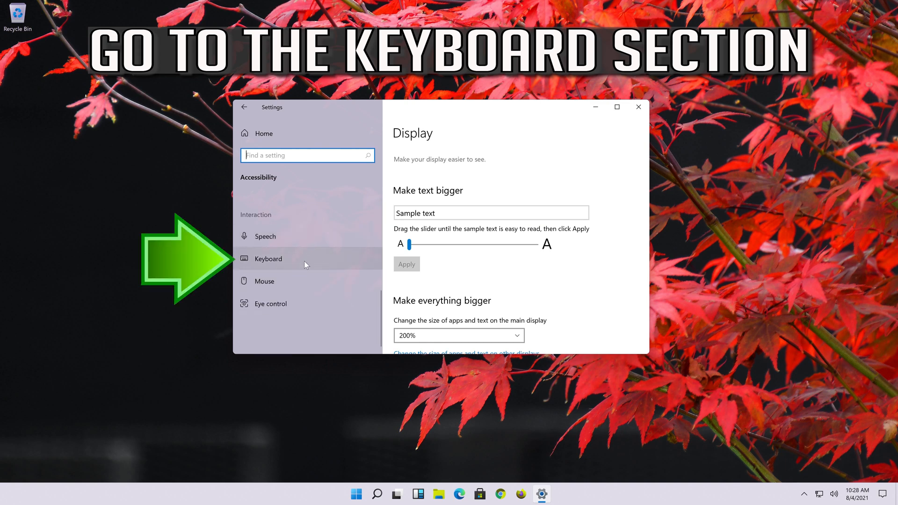
# - Switch the Use the On-Screen Keyboard toggle on in Keyboard accessibility settings
pyautogui.click(267, 258)
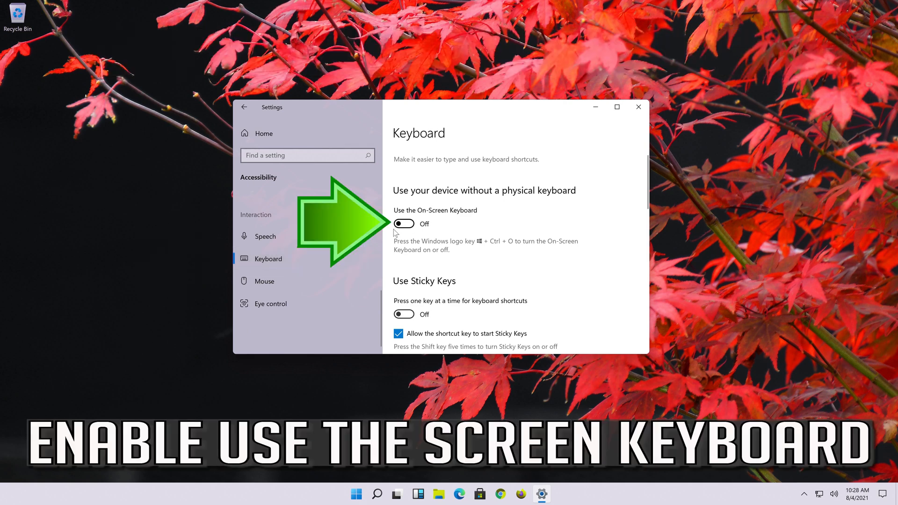
pyautogui.moveTo(378, 241)
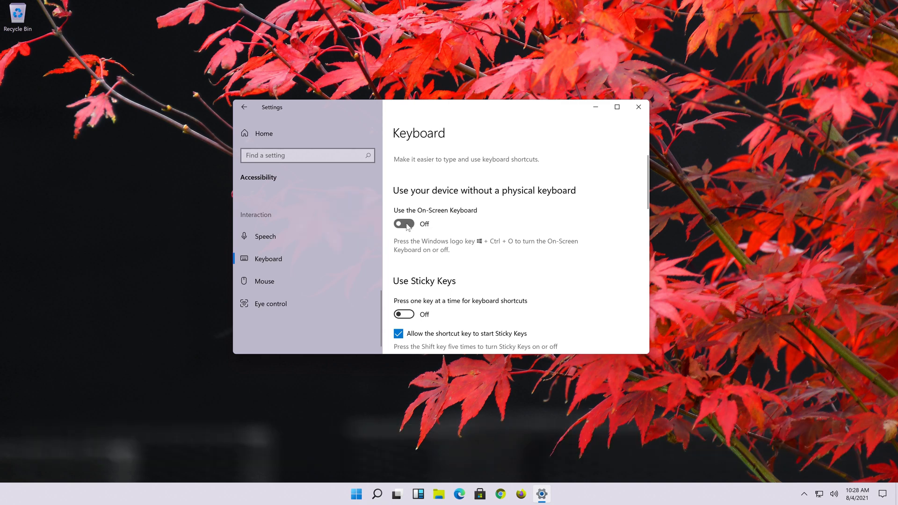
pyautogui.click(404, 225)
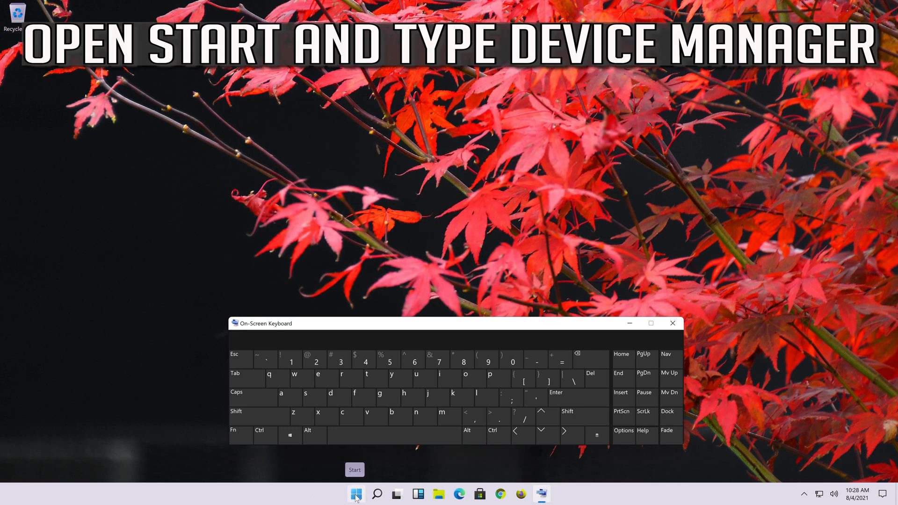
# - Search Start for device manager via the on-screen keyboard and launch Device Manager
pyautogui.click(356, 492)
pyautogui.write('devi')
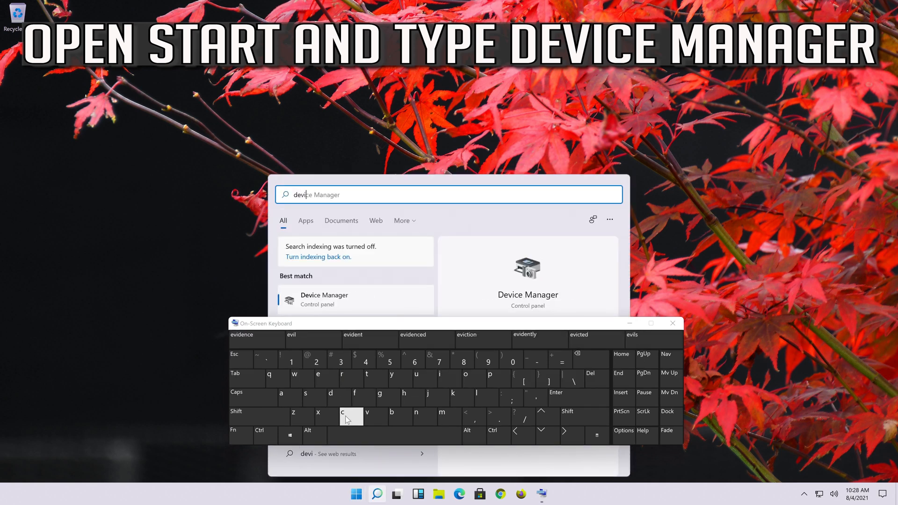
pyautogui.click(318, 378)
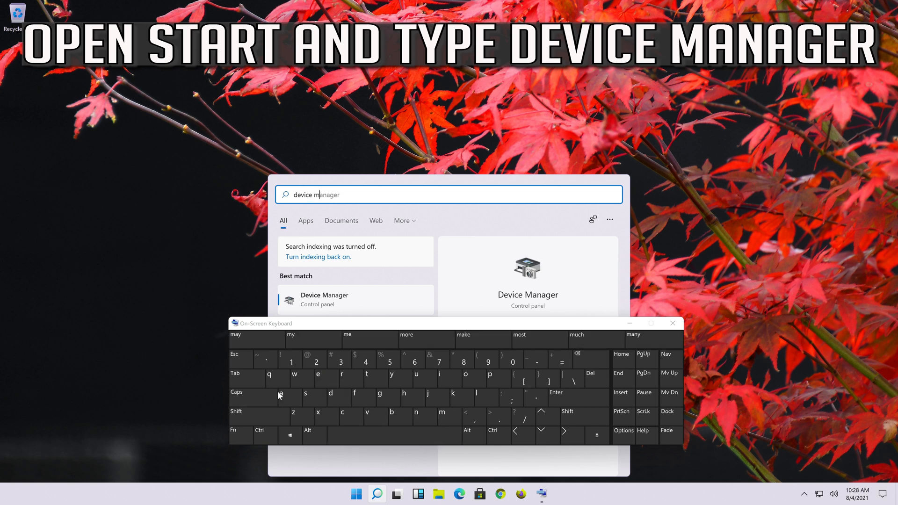
pyautogui.click(380, 393)
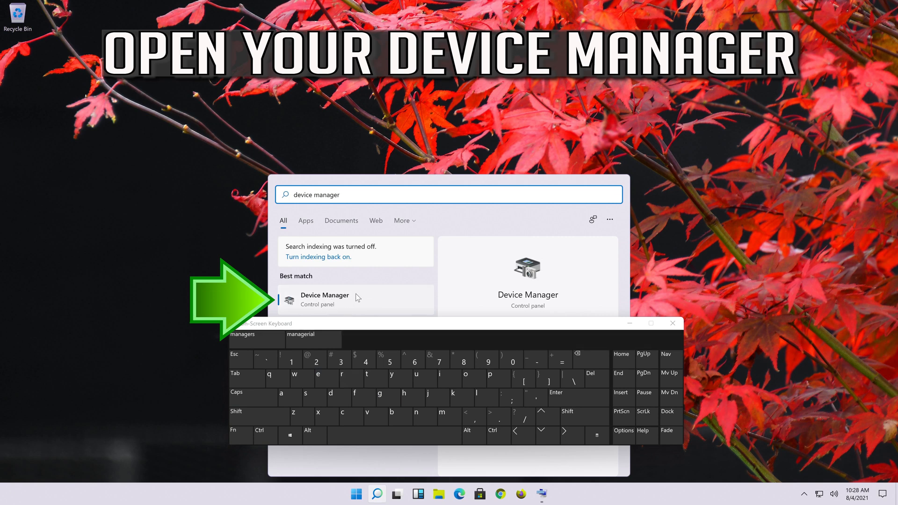
pyautogui.click(323, 299)
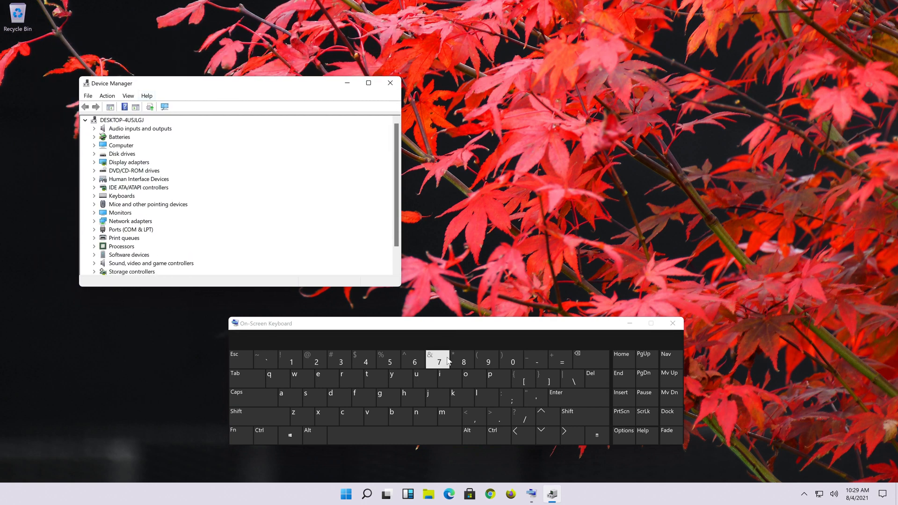
# - Expand Keyboards and show the Standard PS/2 Keyboard's Properties from its context menu
pyautogui.moveTo(112, 84); pyautogui.dragTo(293, 95)
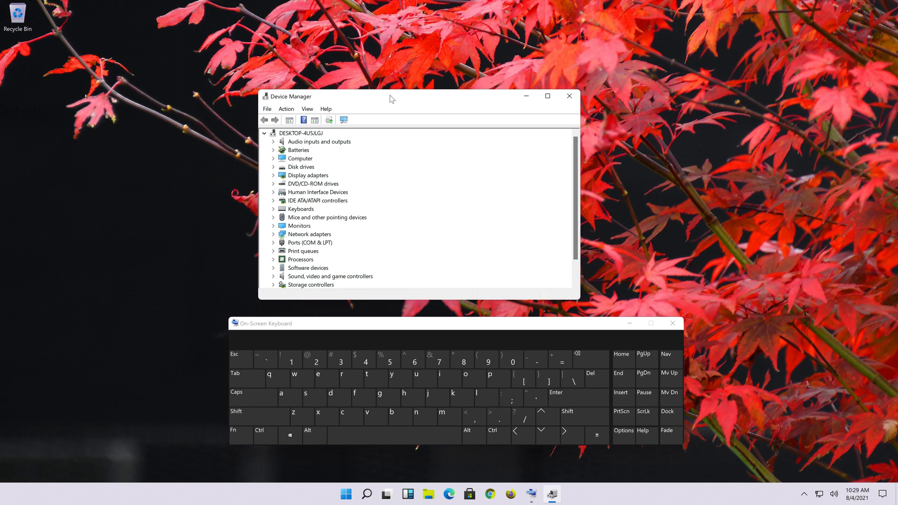
pyautogui.moveTo(392, 100); pyautogui.dragTo(400, 106)
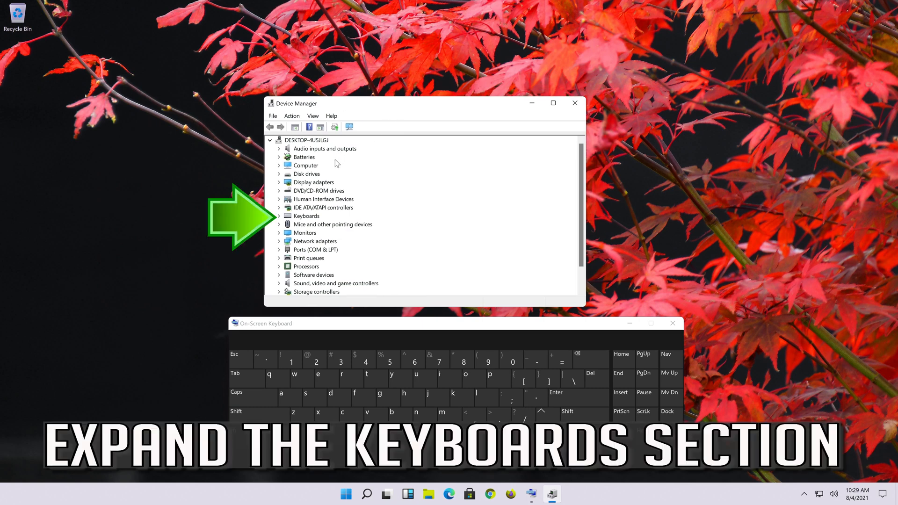
pyautogui.click(672, 323)
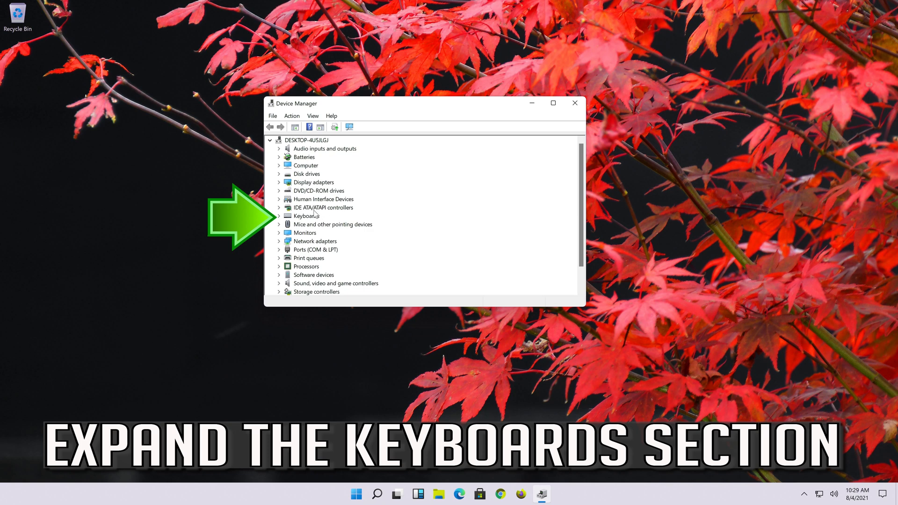
pyautogui.click(280, 216)
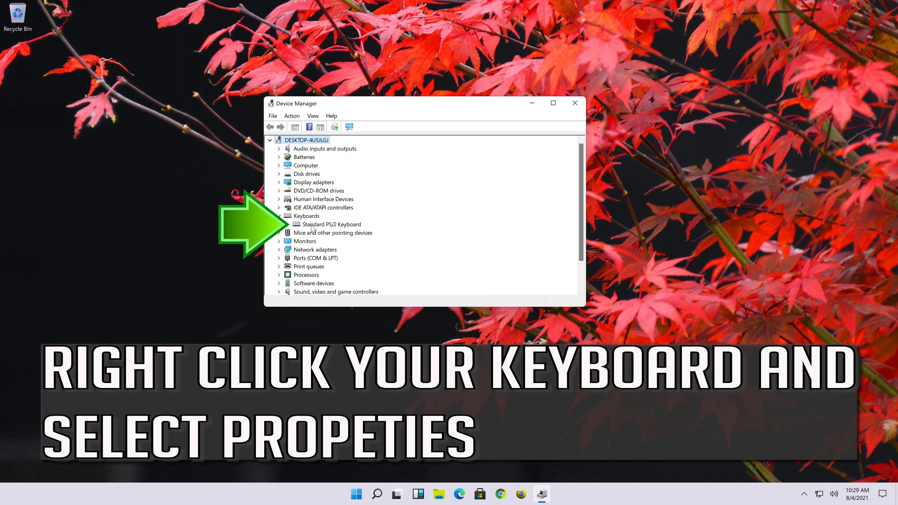
pyautogui.rightClick(332, 224)
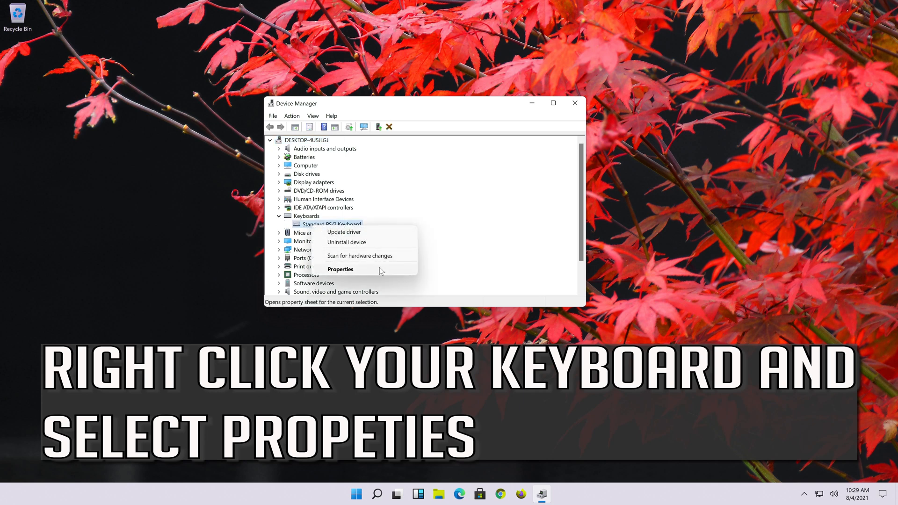
pyautogui.click(340, 269)
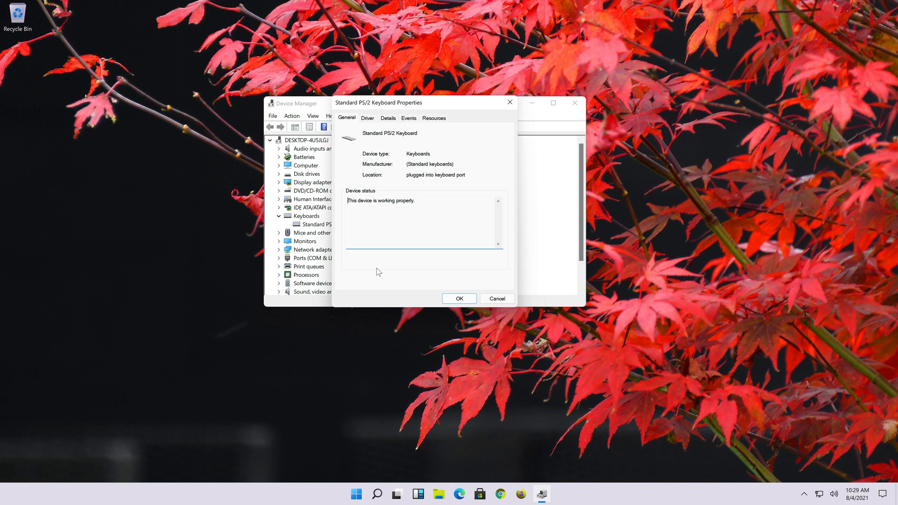
# - From the Driver tab, update the driver automatically and search Windows Update for newer drivers
pyautogui.click(367, 118)
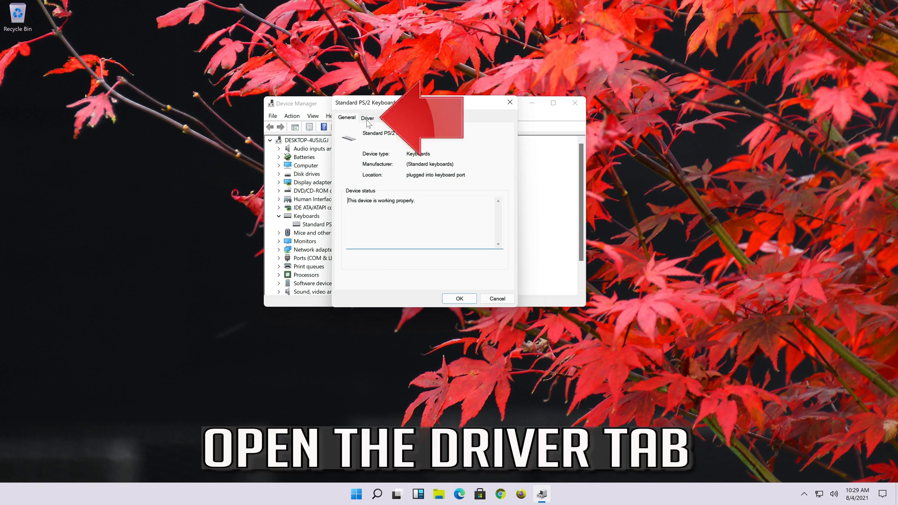
pyautogui.click(368, 118)
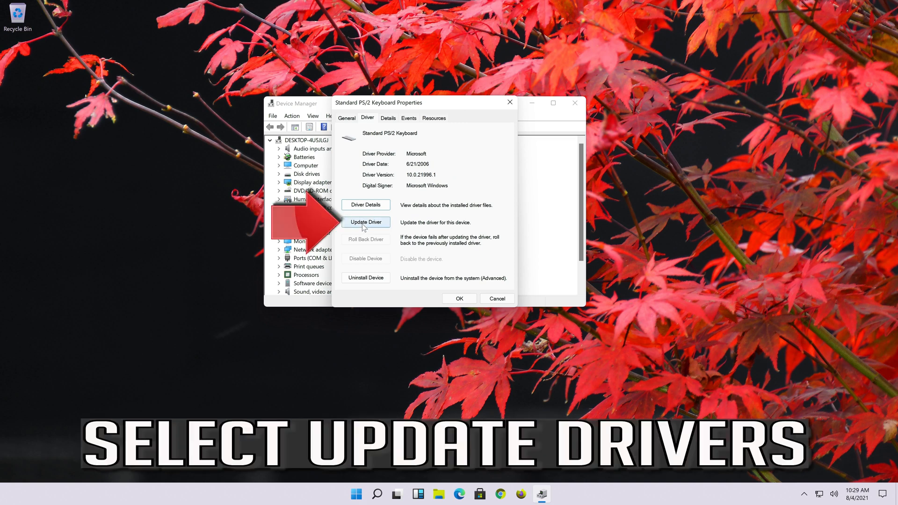
pyautogui.click(366, 222)
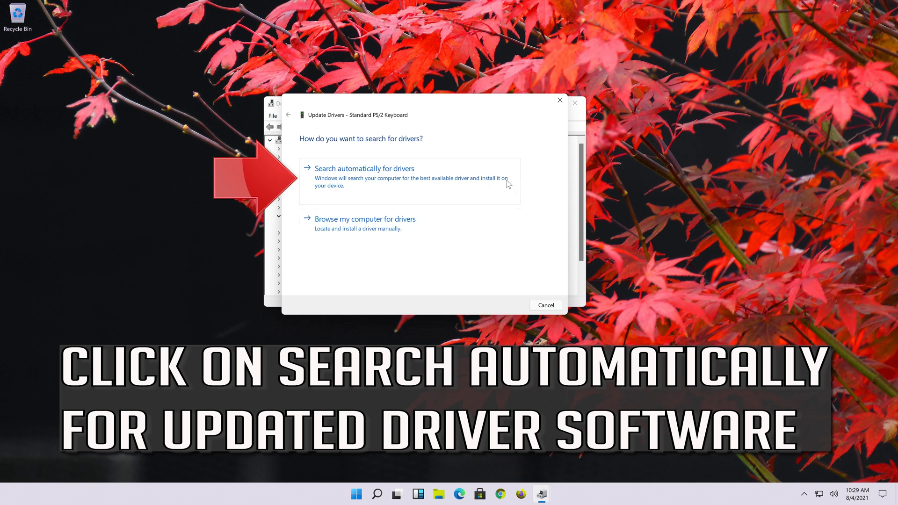
pyautogui.click(364, 168)
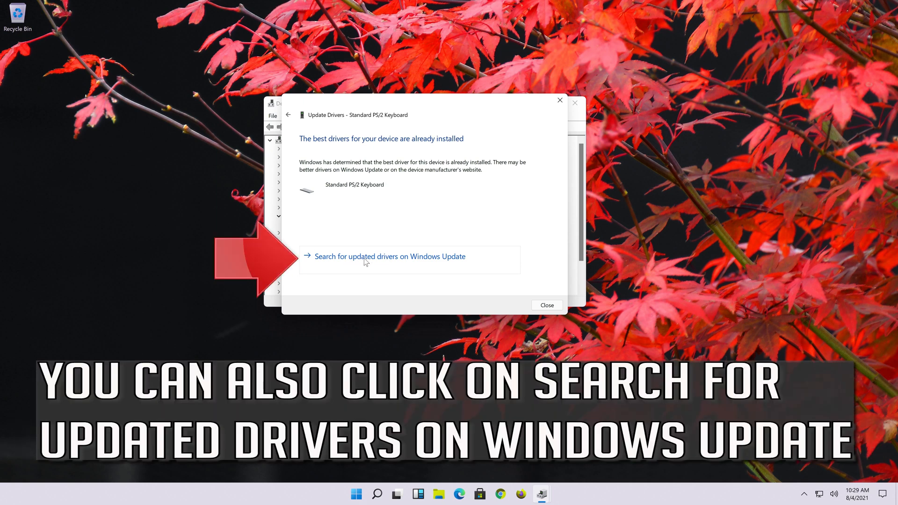
pyautogui.click(547, 305)
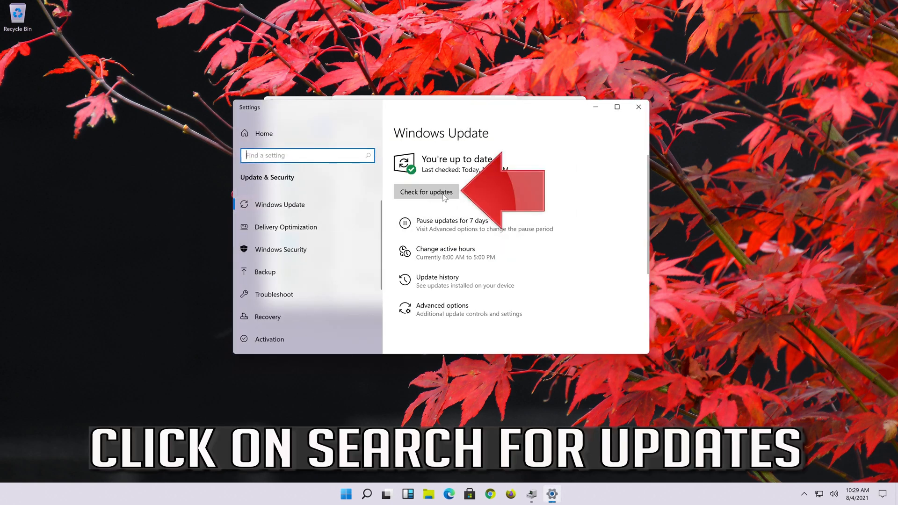
# - Check for updates in Windows Update
pyautogui.click(427, 191)
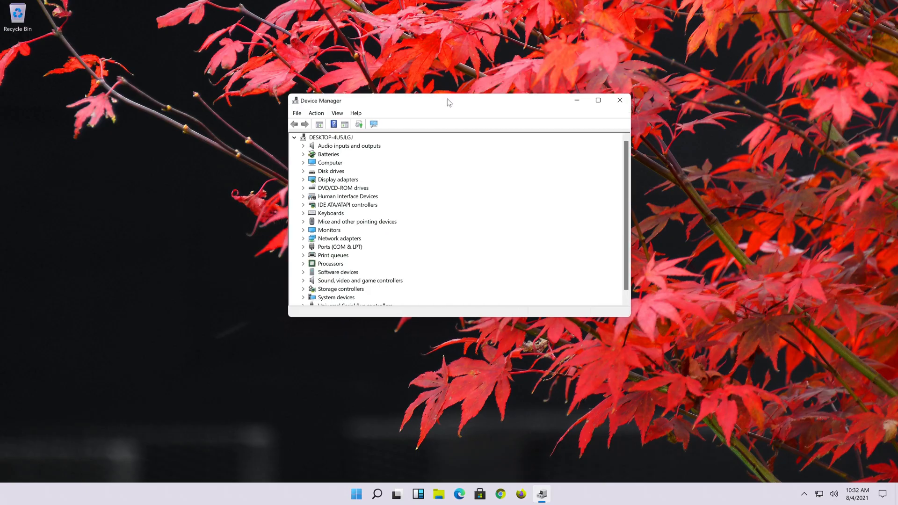
# - Reopen the Standard PS/2 Keyboard properties on the Driver tab showing version 10.0.21996.1
pyautogui.click(331, 213)
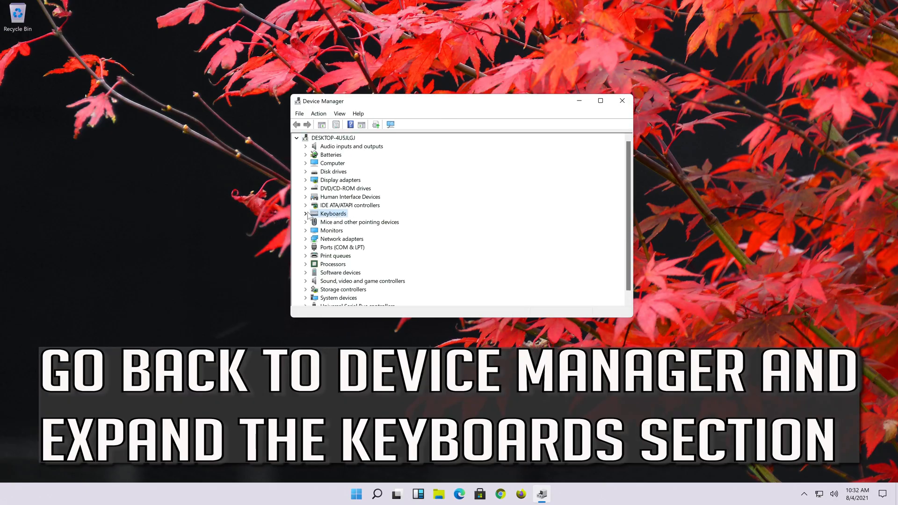
pyautogui.click(305, 213)
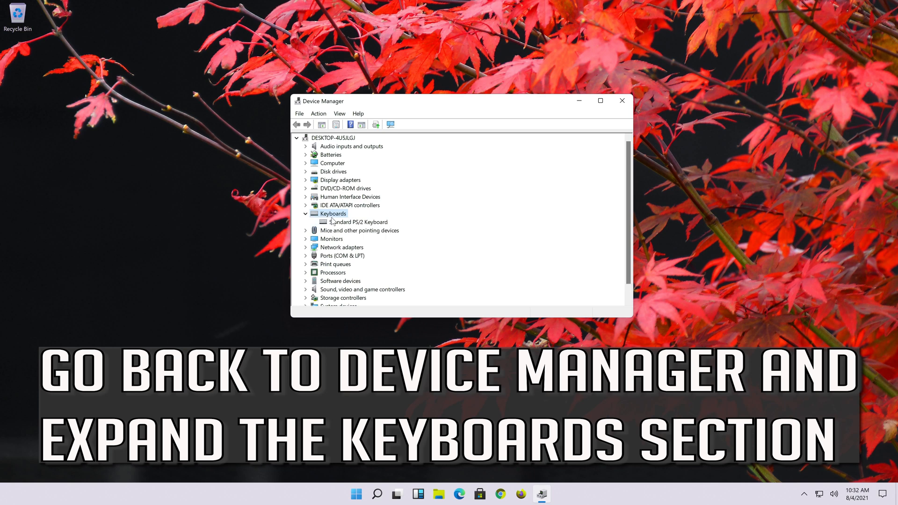
pyautogui.click(358, 222)
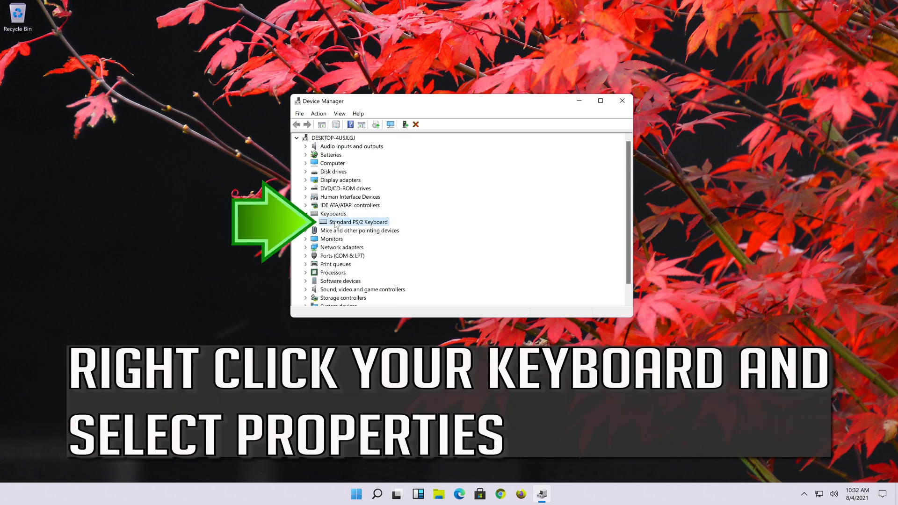
pyautogui.rightClick(357, 221)
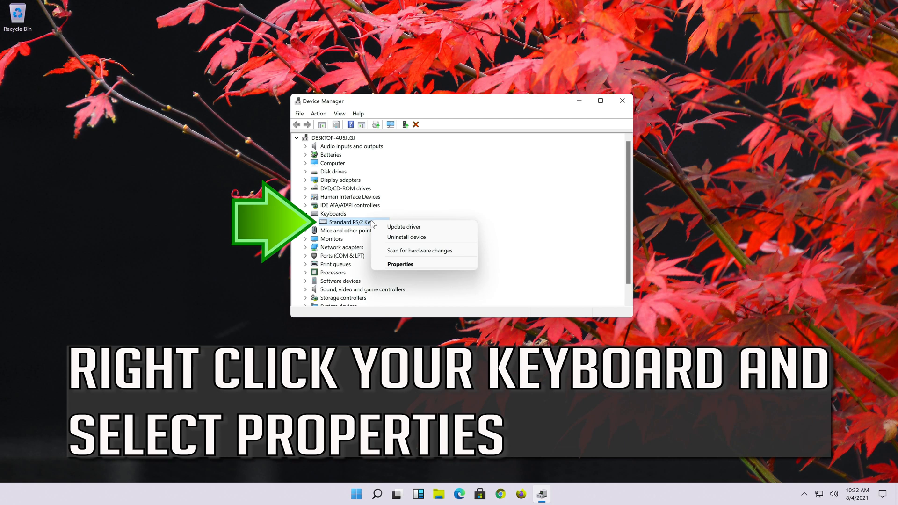
pyautogui.moveTo(415, 265)
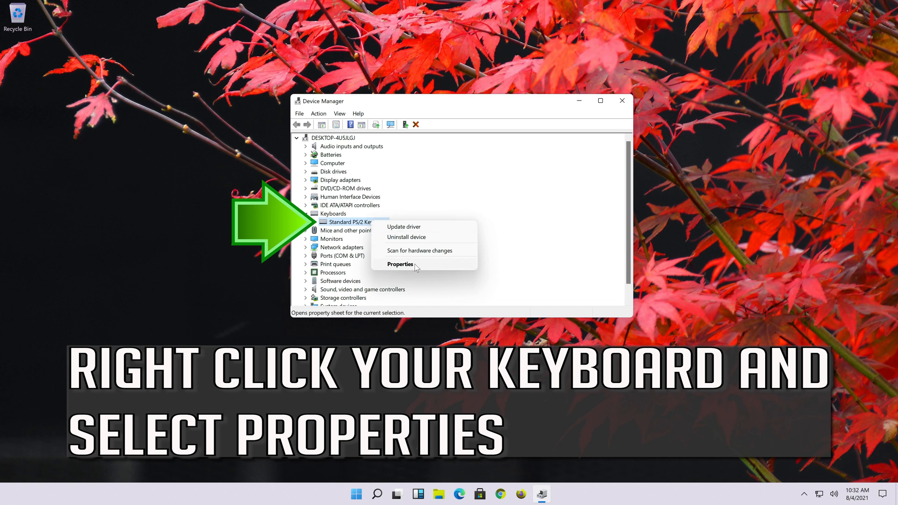
pyautogui.click(400, 264)
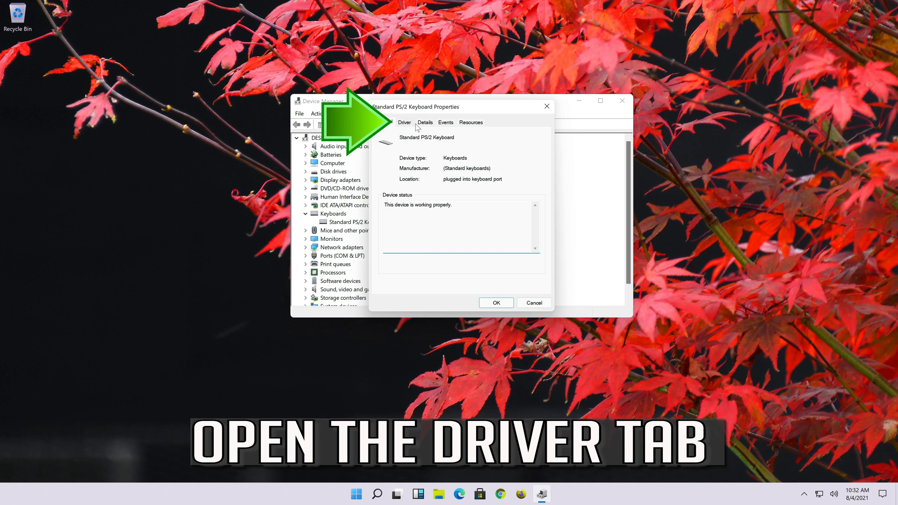
pyautogui.click(404, 121)
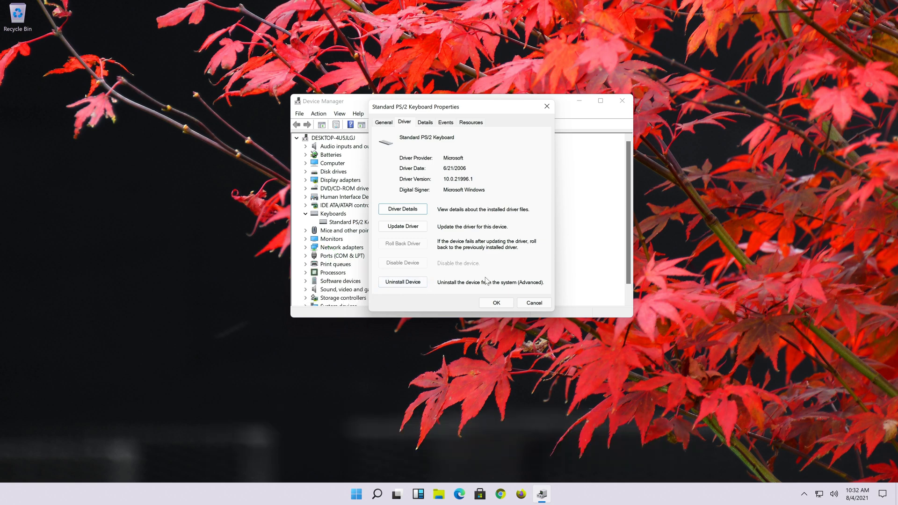
# - Uninstall the Standard PS/2 Keyboard device and confirm restarting the PC now
pyautogui.click(402, 282)
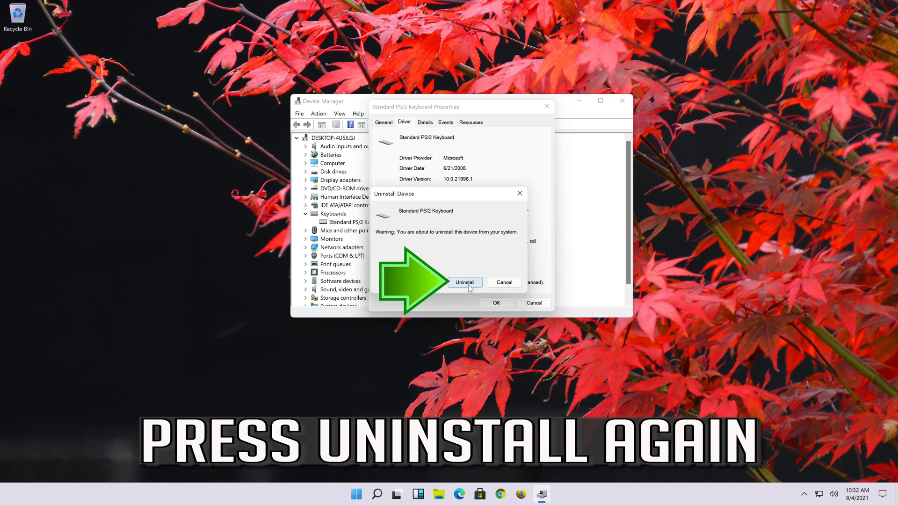
pyautogui.click(464, 282)
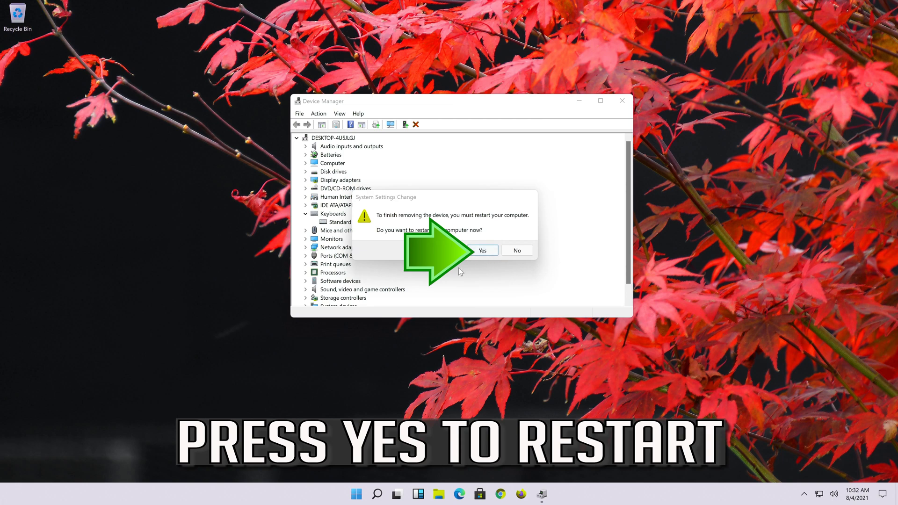
pyautogui.click(482, 251)
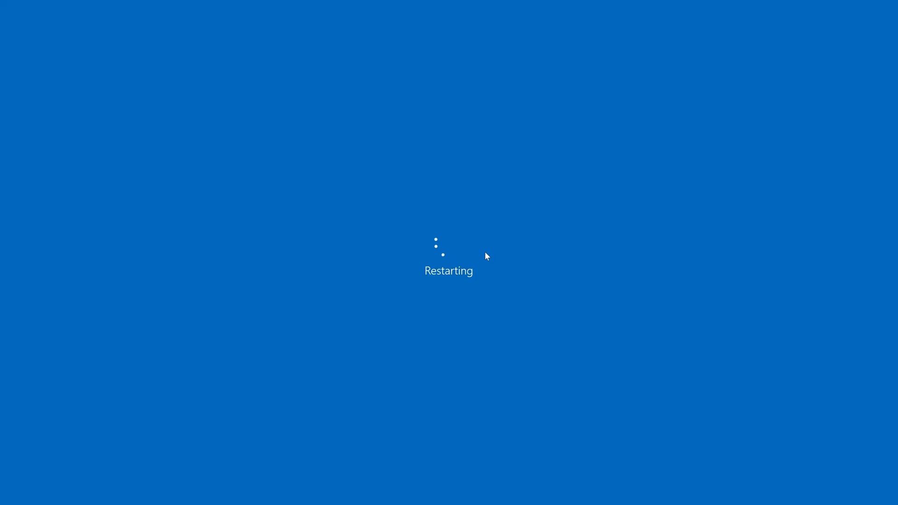